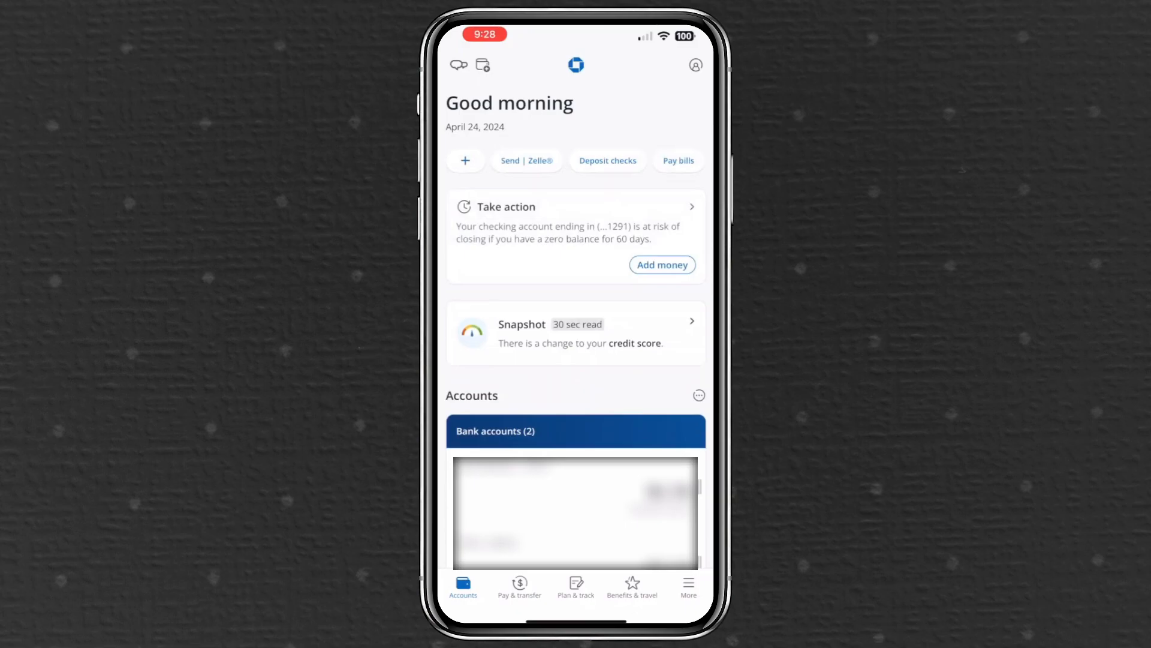
# Step: Under Pay & transfer, use See activity to view Bill pay & Zelle activity
pyautogui.click(520, 587)
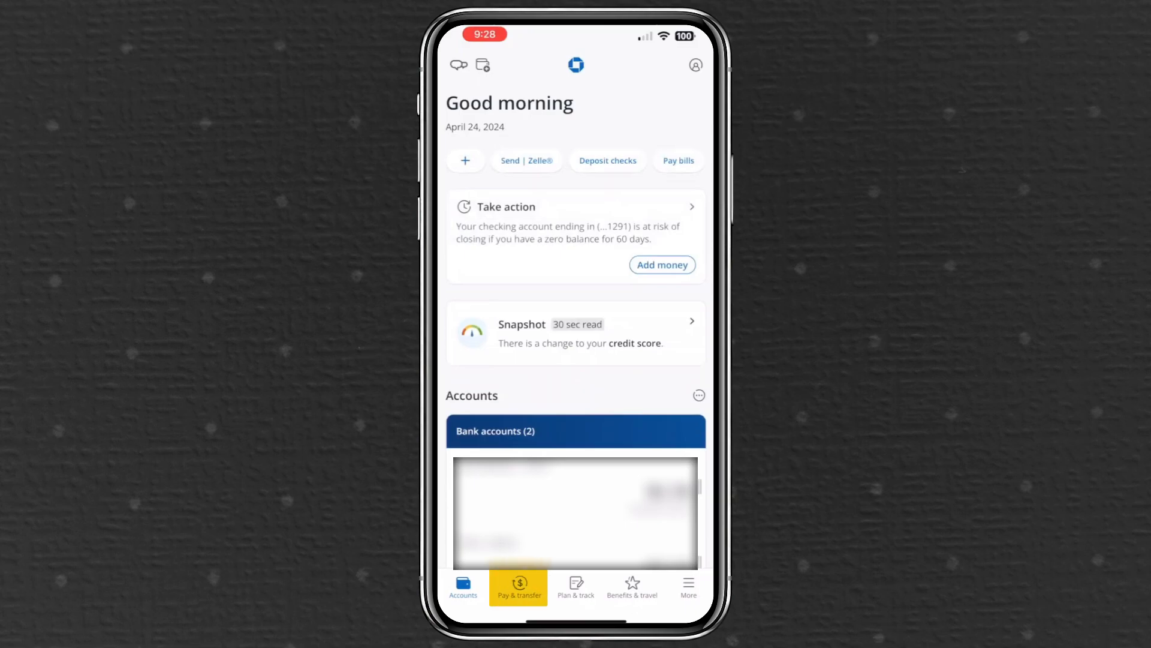
pyautogui.click(518, 586)
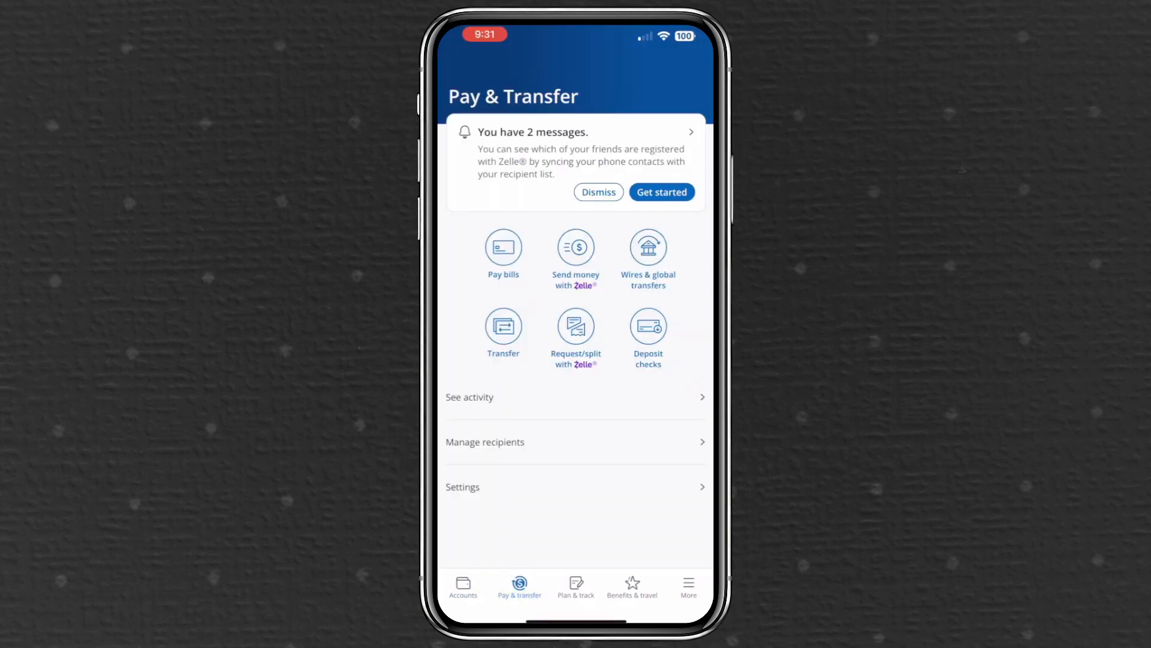
pyautogui.click(469, 396)
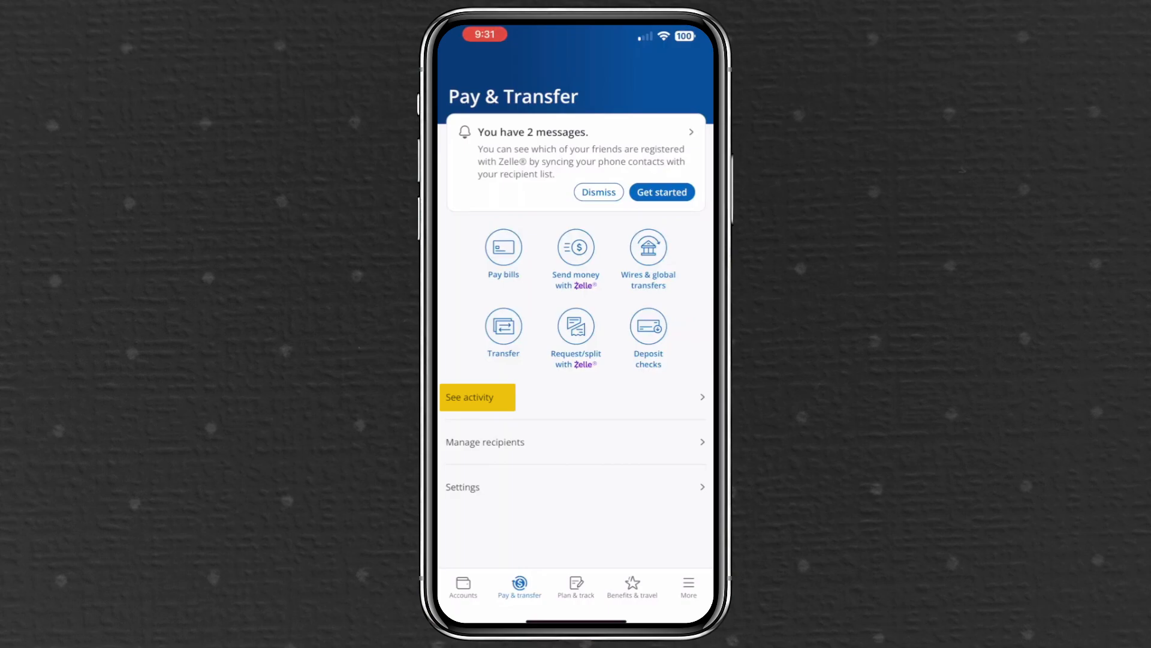
pyautogui.click(469, 396)
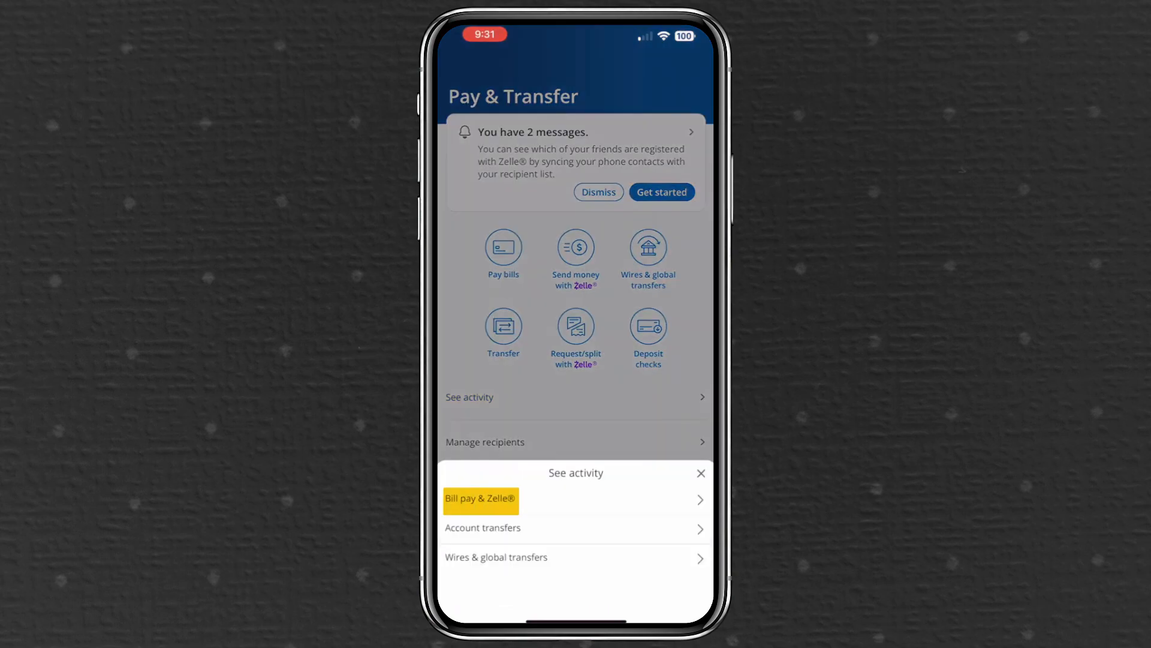
pyautogui.click(481, 500)
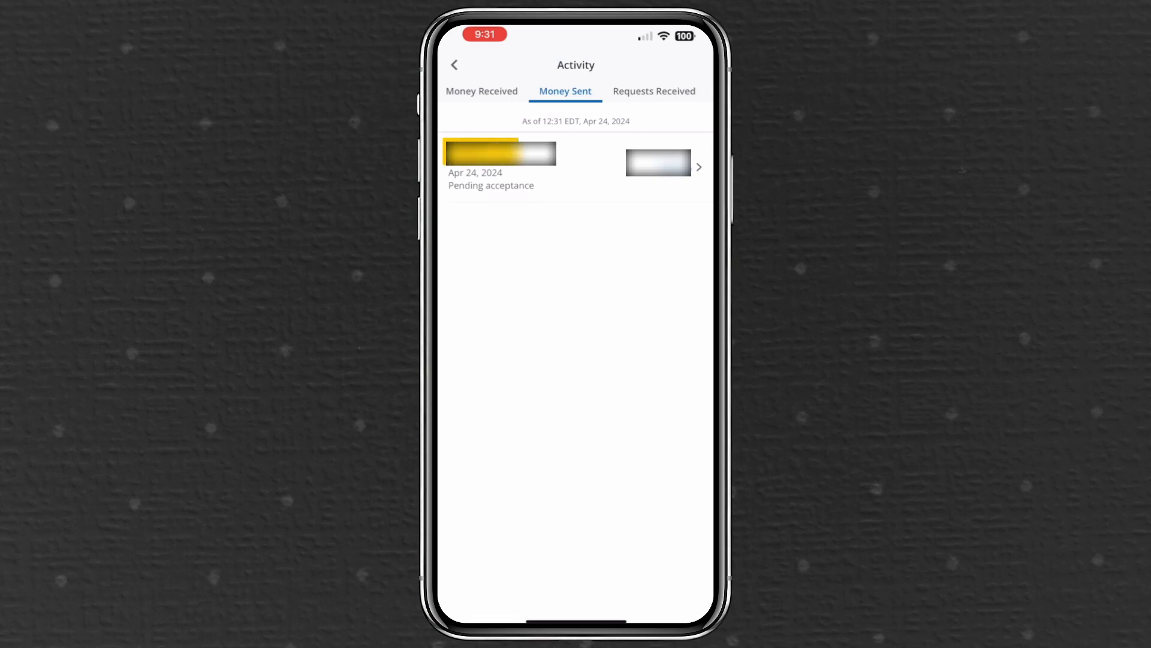
# Step: Open the details of the Apr 24, 2024 Zelle payment pending acceptance
pyautogui.click(575, 162)
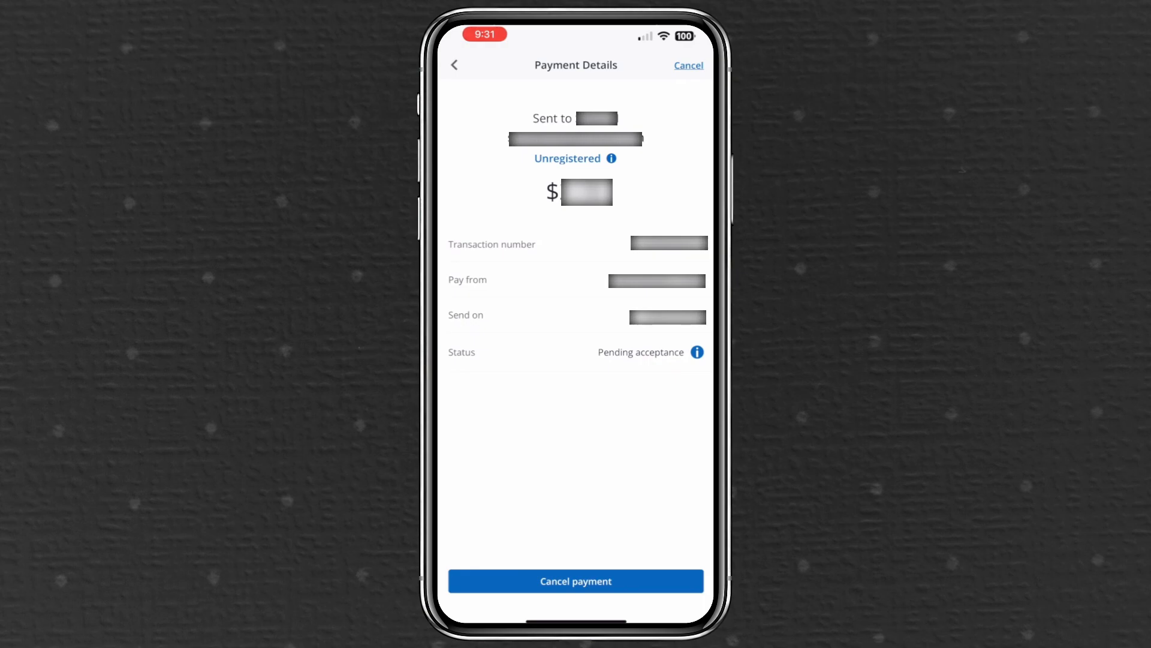
# Step: Cancel the pending Zelle payment from Payment Details, reaching the Canceled confirmation
pyautogui.click(576, 581)
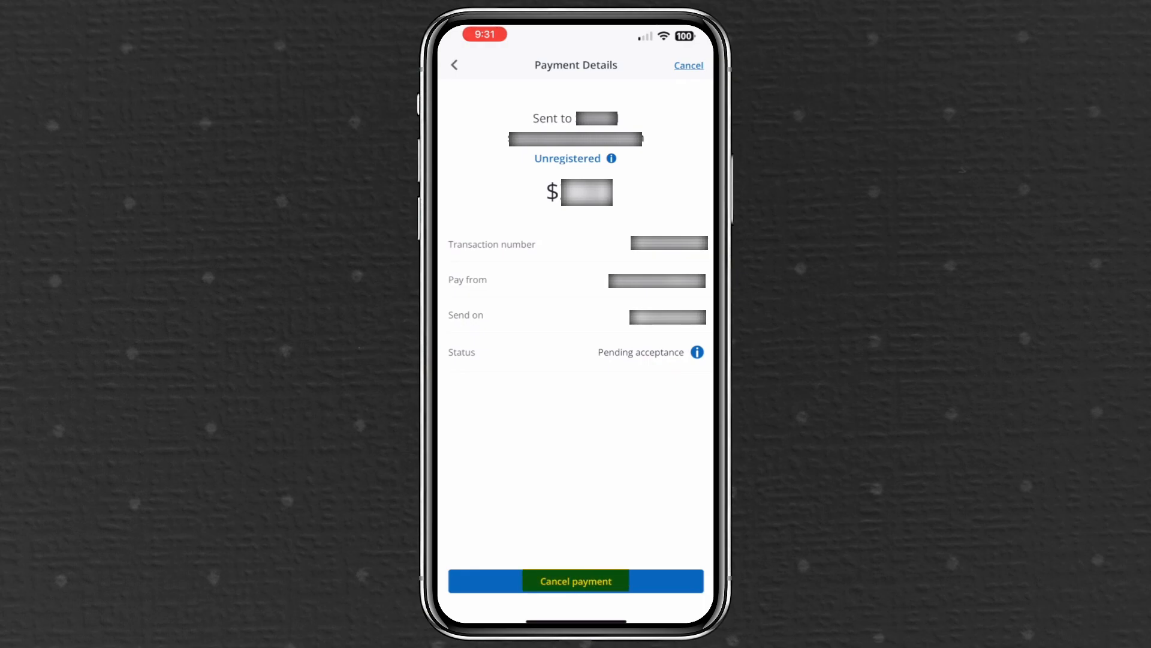
pyautogui.click(575, 581)
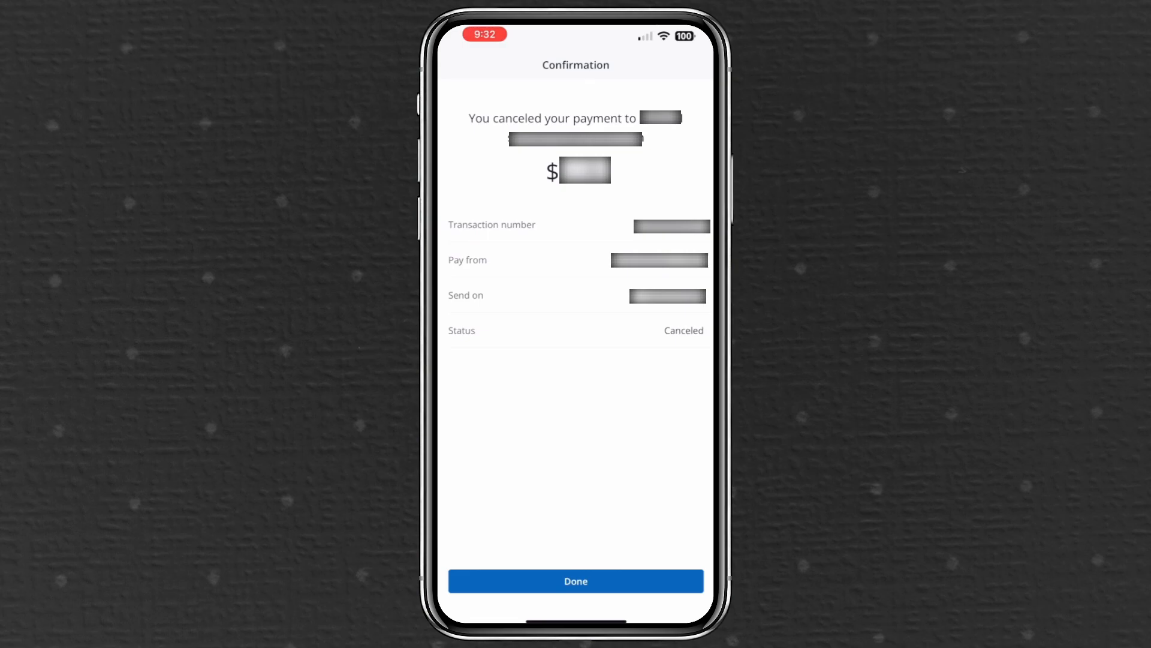